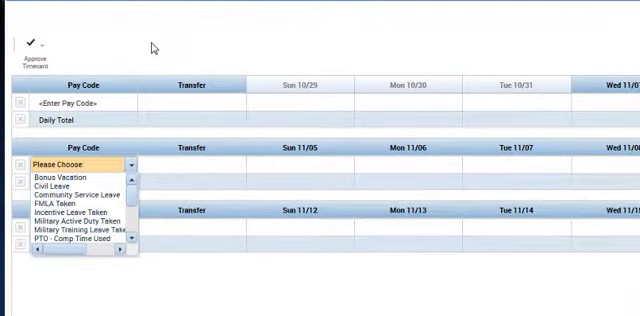
Step: Give the second week's row the Sick pay code and 8 hours on Mon 11/06
left_click(64, 176)
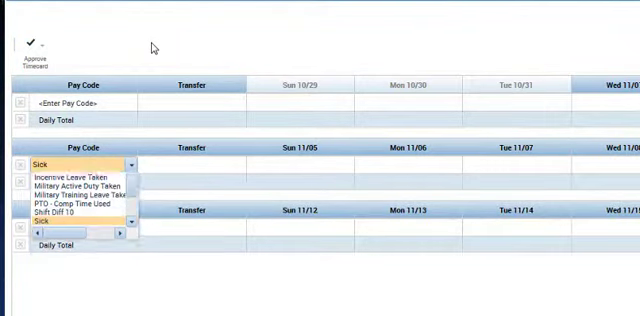
left_click(48, 168)
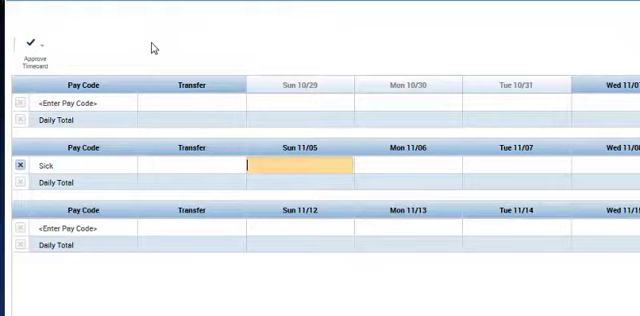
left_click(408, 164)
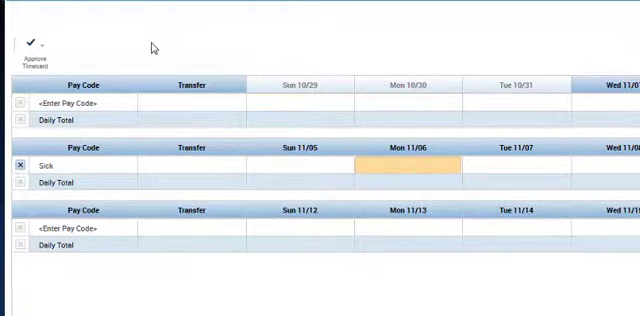
type("8")
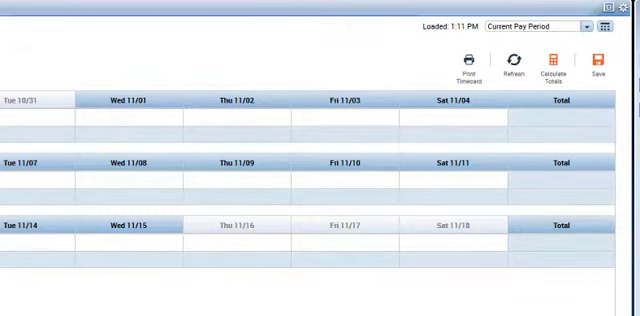
left_click(444, 184)
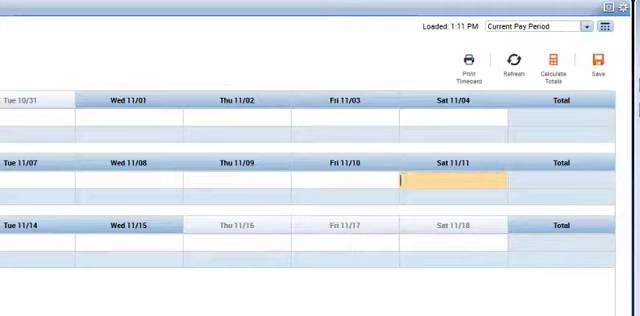
left_click(40, 180)
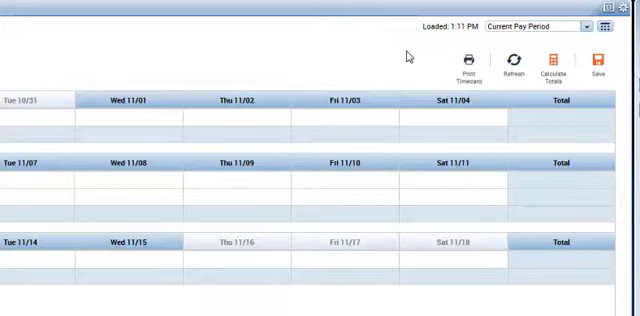
mouse_move(408, 56)
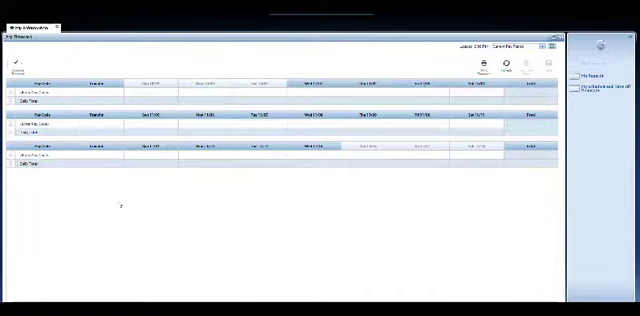
key("Insert+F5")
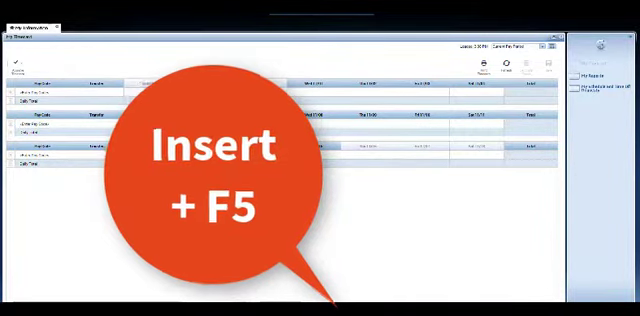
key("Insert+F5")
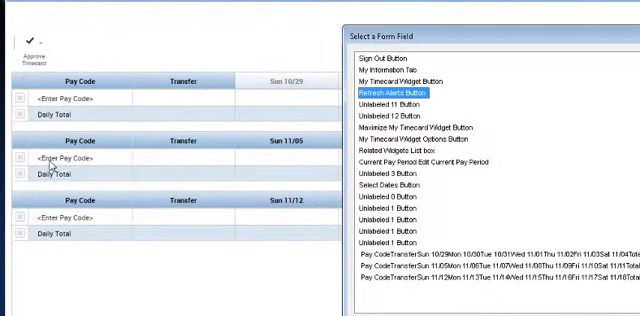
mouse_move(632, 112)
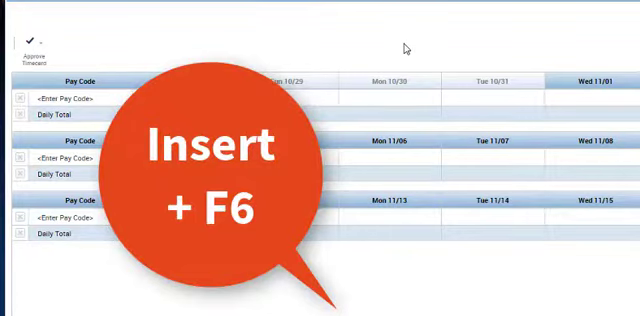
key("insert+f6")
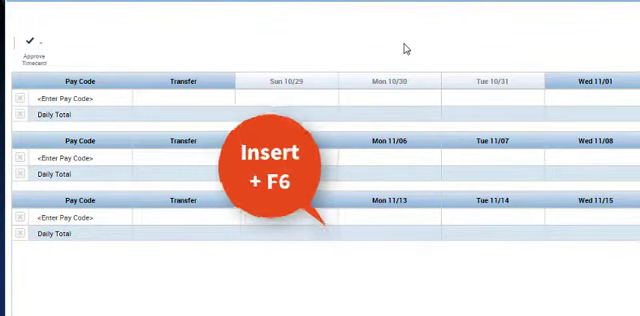
key("insert")
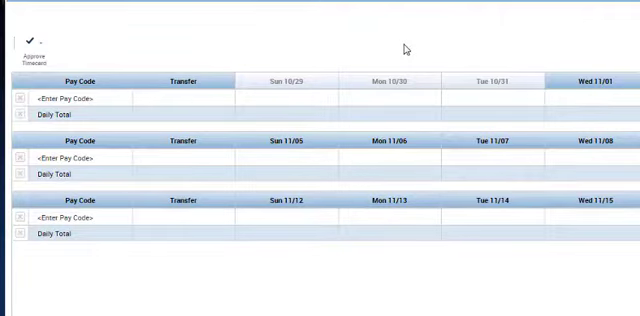
key("Insert+F7")
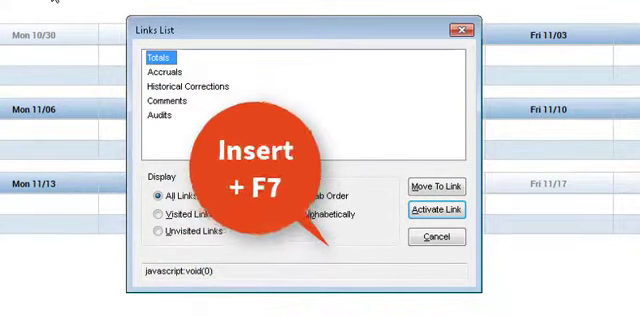
key("Insert+F7")
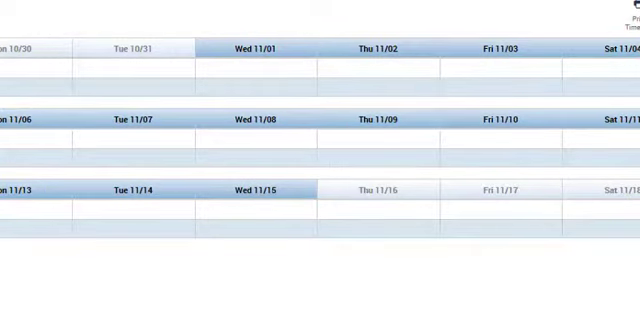
key("insert+f5")
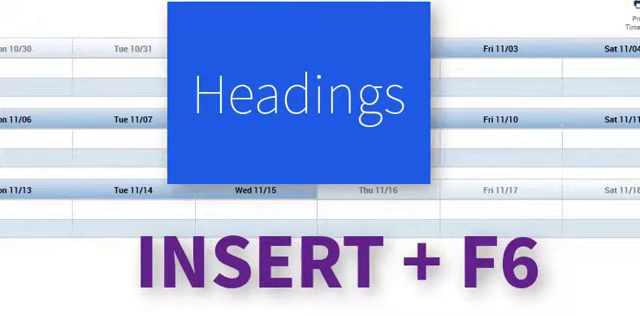
key("insert+f6")
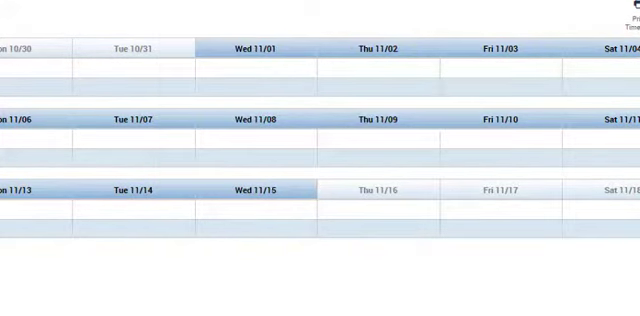
key("insert+f7")
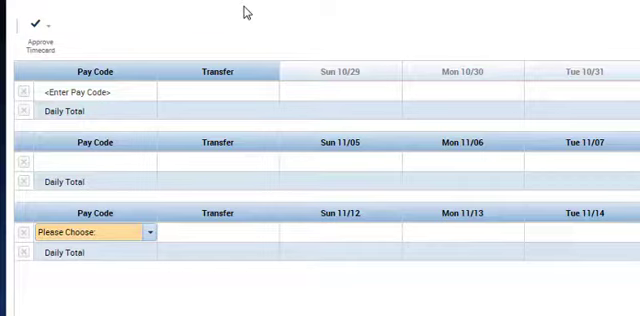
Step: Activate the third week's empty Please Choose pay code field
left_click(84, 232)
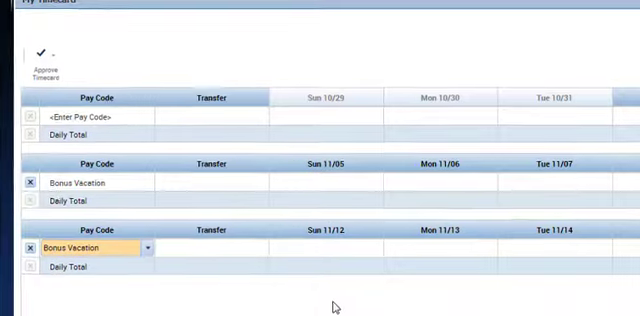
Step: Choose Bonus Vacation as the third week's pay code from the dropdown choices
scroll("down", 3)
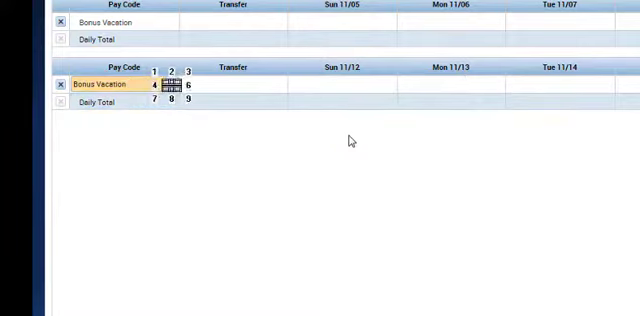
left_click(172, 84)
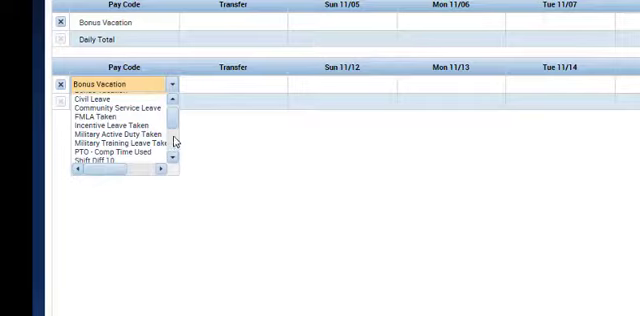
scroll("down", 3)
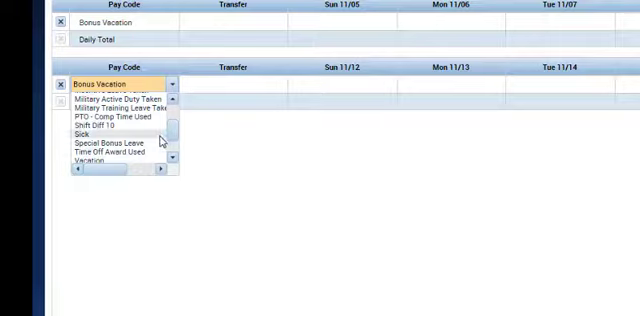
left_click(84, 136)
type("8")
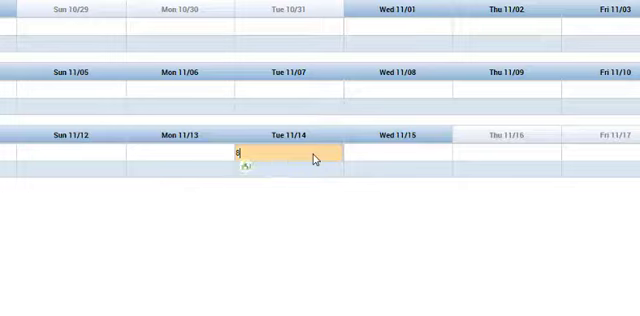
type("move mouse down")
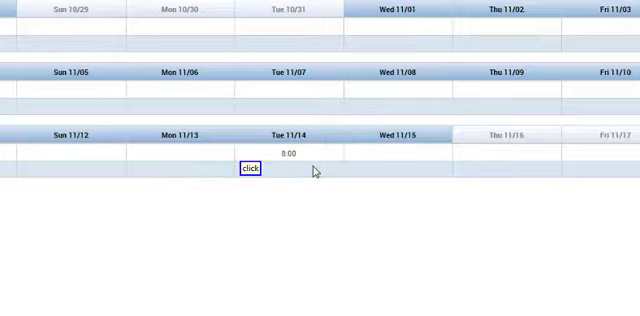
left_click(252, 168)
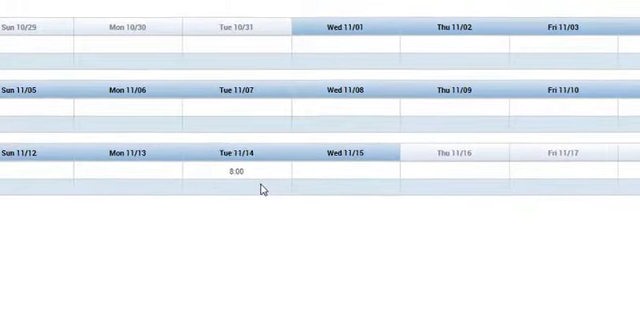
scroll("right", 3)
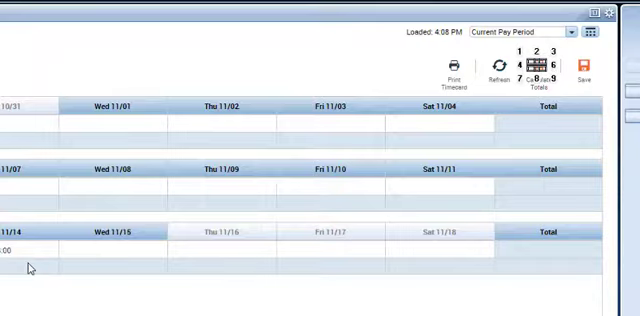
left_click(540, 70)
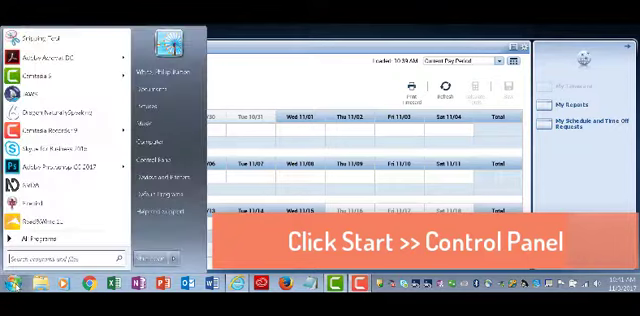
mouse_move(160, 162)
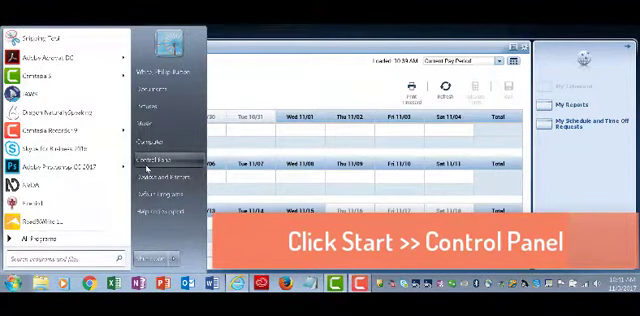
left_click(156, 162)
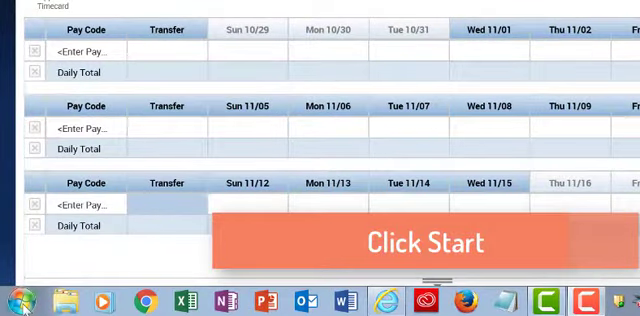
Step: Launch Windows Magnifier from the Start menu to enlarge the timesheet dates
left_click(12, 304)
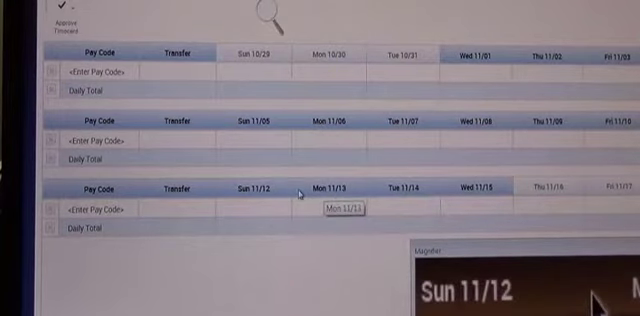
mouse_move(416, 188)
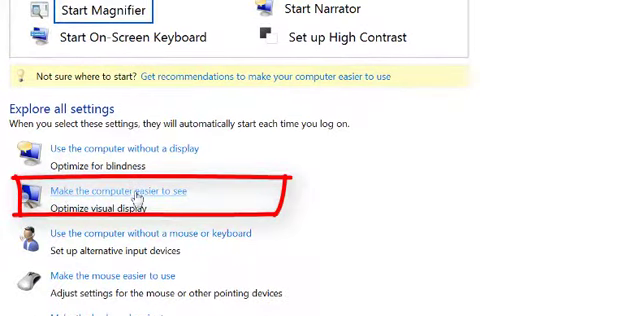
Step: Enable the High Contrast shortcut under 'Make the computer easier to see' and toggle it with Alt+Shift+PrintScreen
left_click(120, 192)
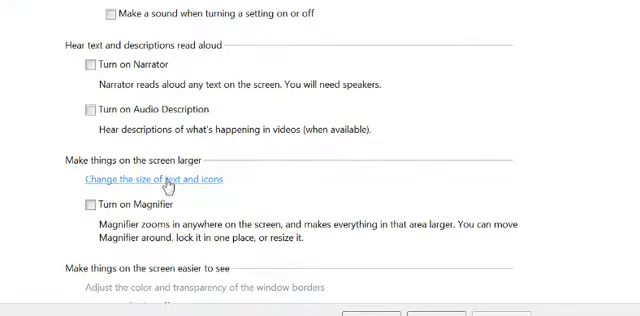
scroll("down", 3)
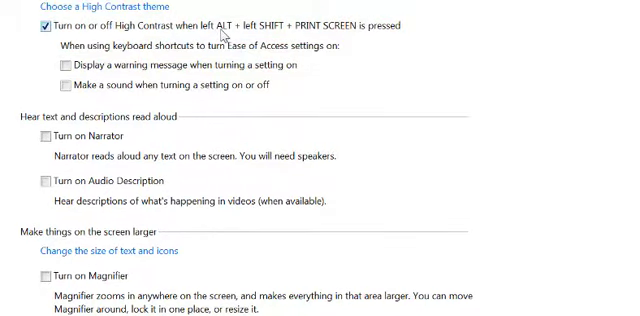
key("alt+shift+printscreen")
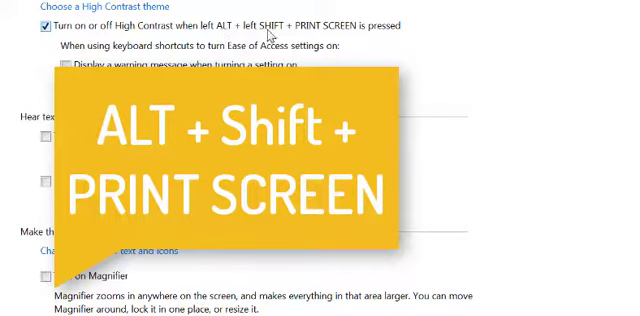
mouse_move(276, 32)
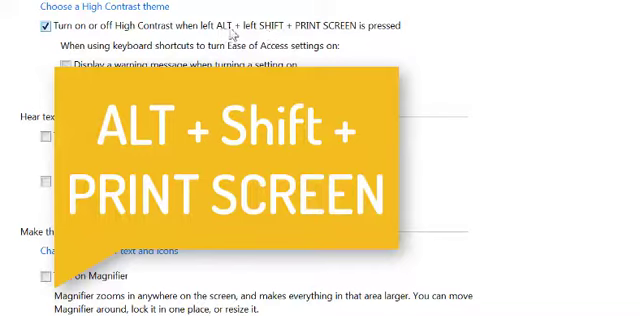
mouse_move(264, 36)
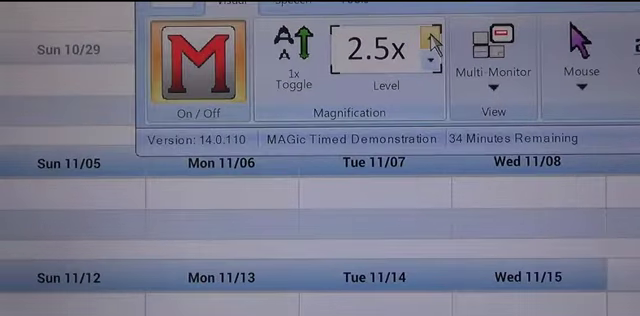
Step: Raise MAGic magnification to 2.75x, return it to 2.5x, and test the timesheet
left_click(432, 32)
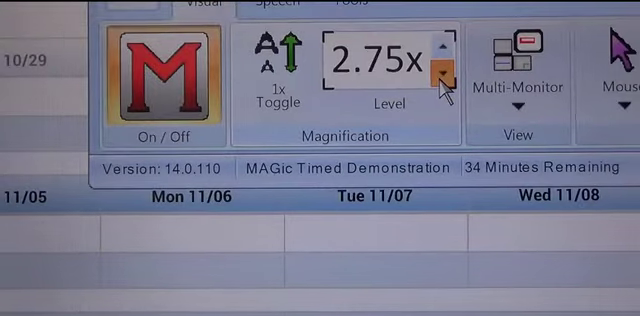
left_click(438, 76)
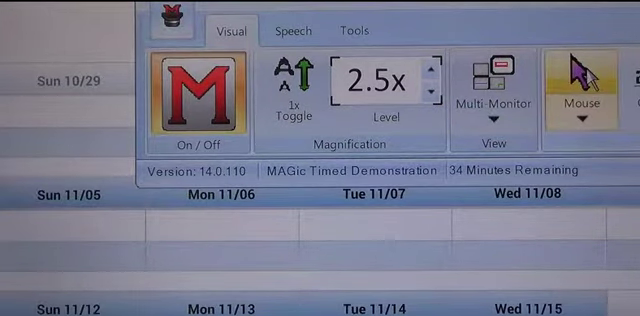
left_click(570, 80)
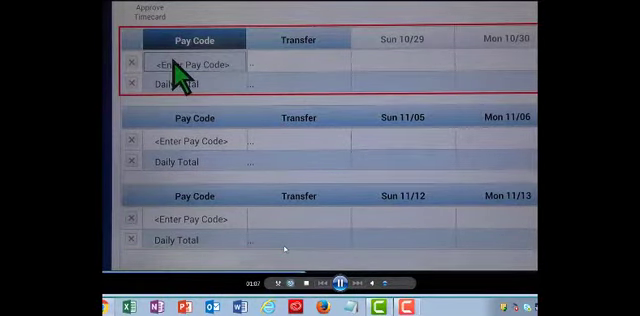
left_click(190, 68)
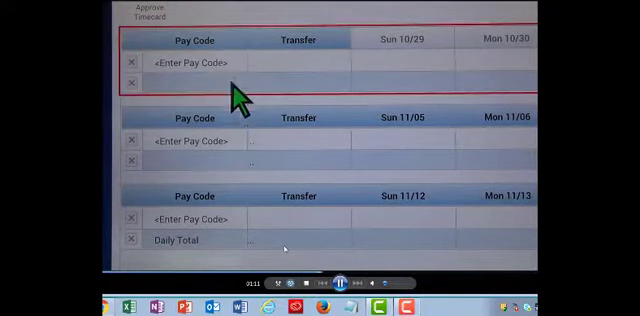
left_click(188, 64)
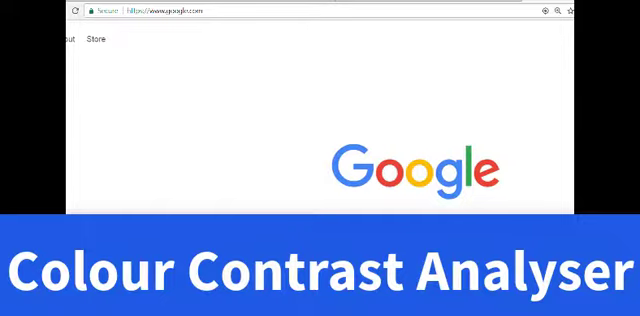
Step: Search Google for 'colour contrast analyser' and reach the CCA 2.5.0 GitHub download page
type("colour")
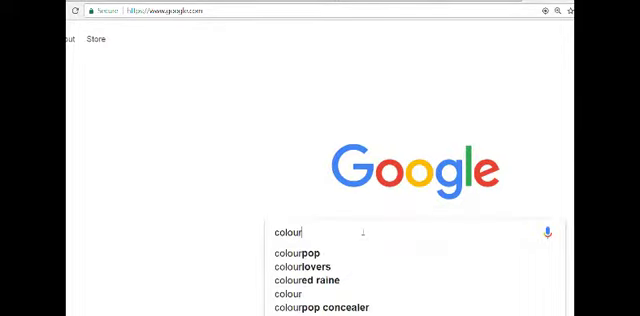
type("\" \"")
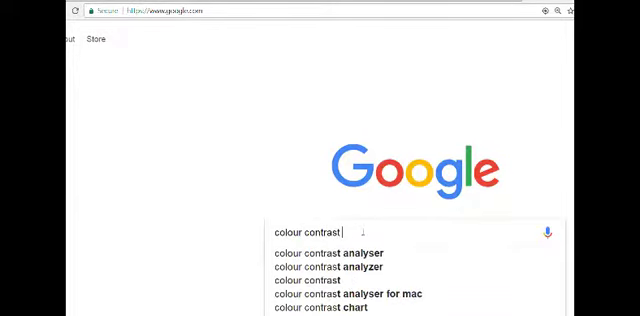
type("an")
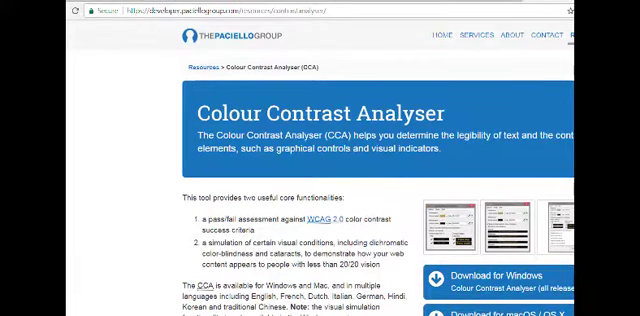
scroll("down", 3)
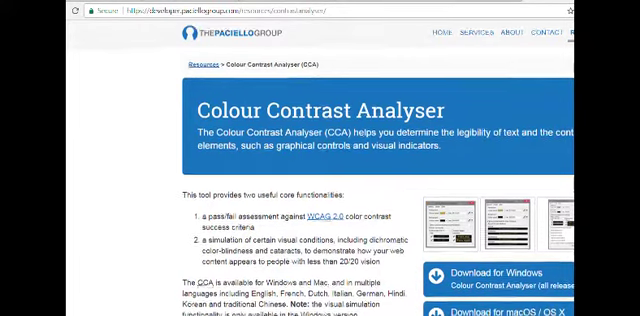
scroll("down", 3)
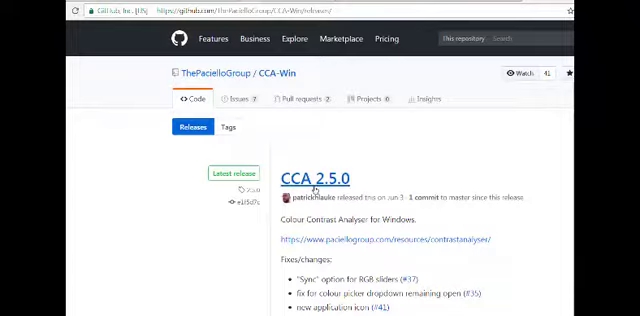
scroll("down", 3)
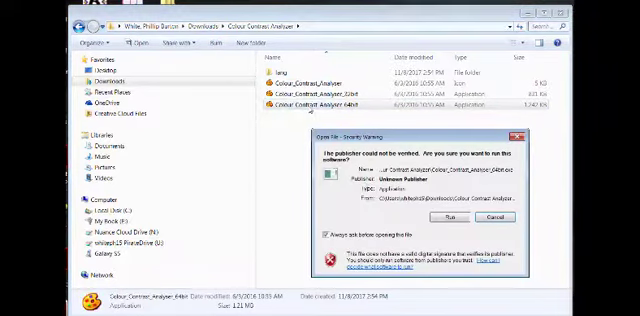
Step: Run the downloaded Colour Contrast Analyser past the Open File security warning
left_click(486, 218)
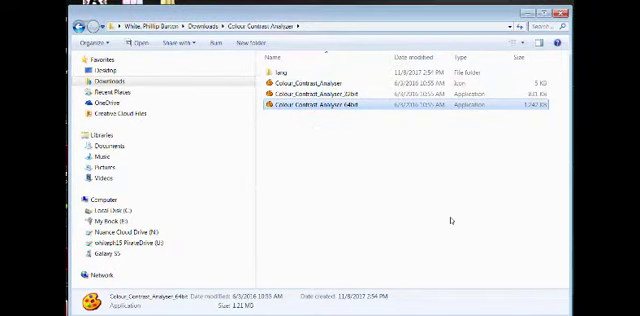